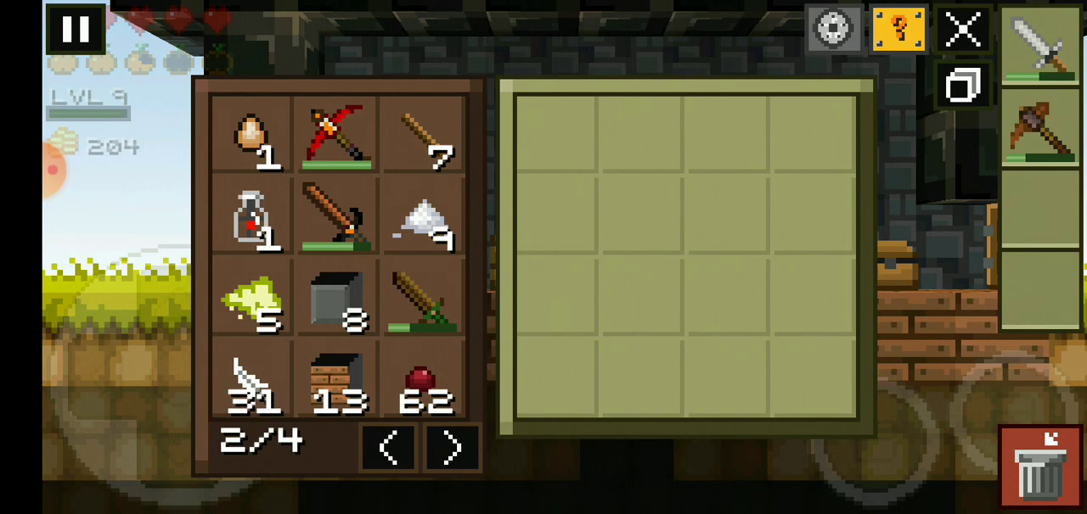
Step: Close the inventory panel to return to the stone base
click(961, 31)
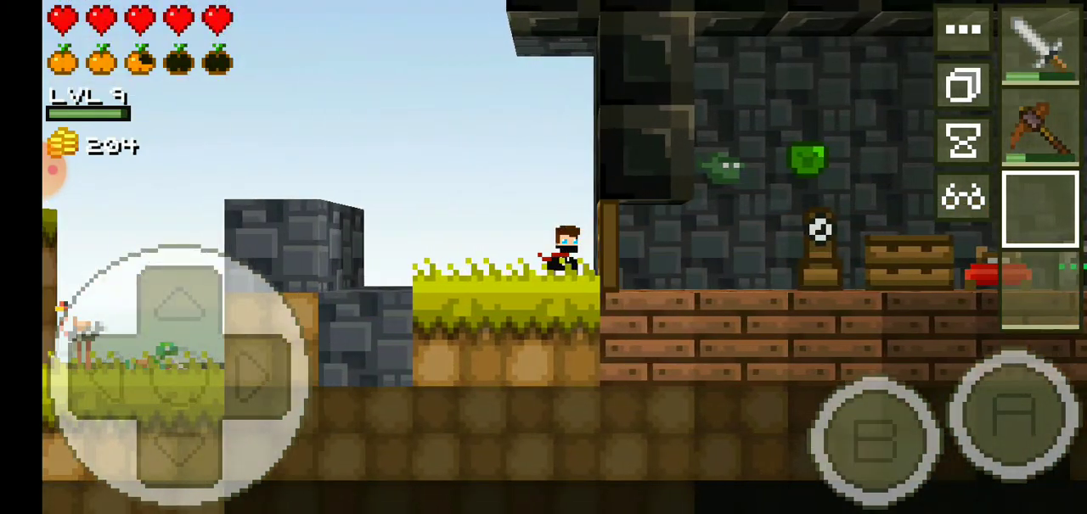
click(247, 370)
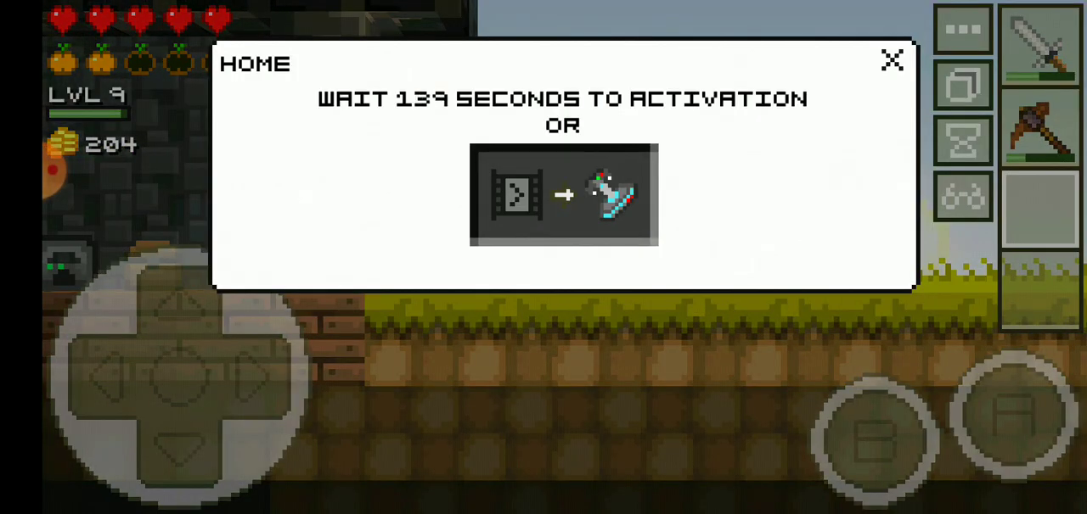
Step: Dismiss the Home cooldown notice and put the orange potion in a quick slot
click(890, 61)
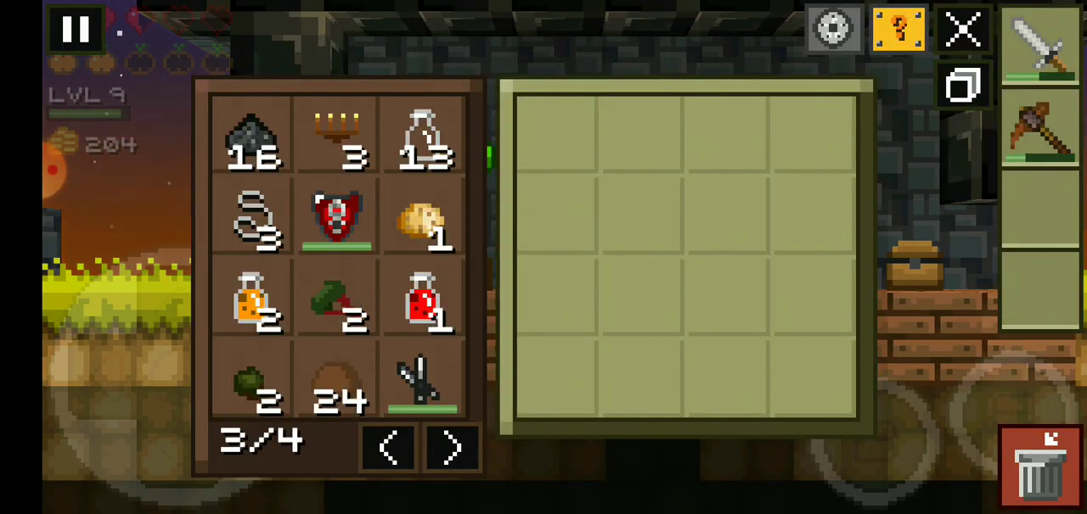
click(255, 302)
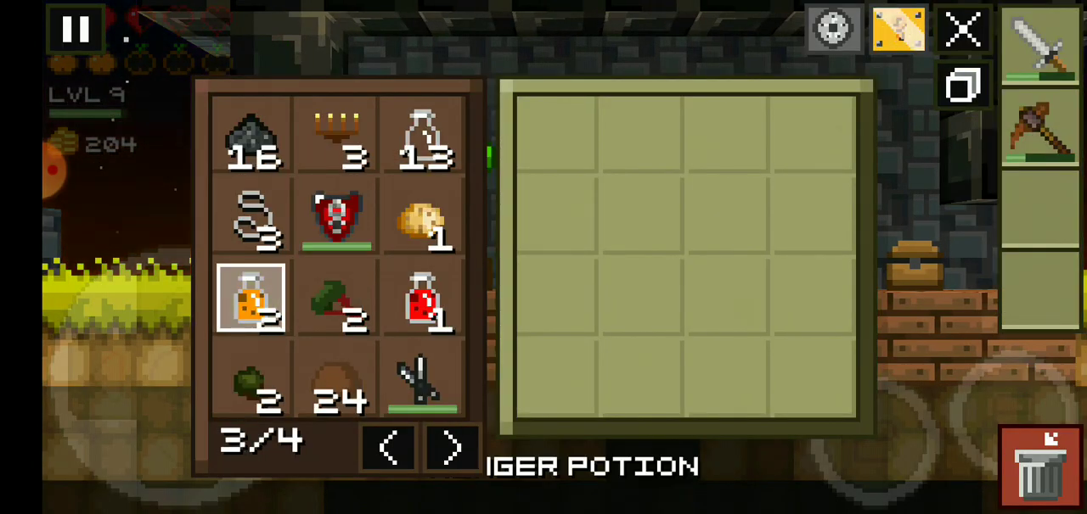
click(958, 31)
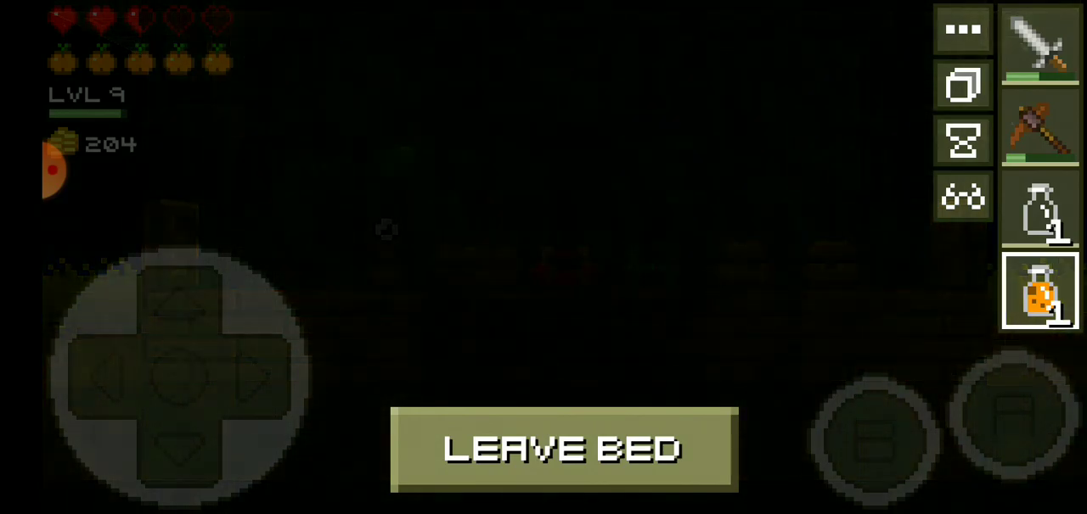
Step: Leave the bed now that morning has come
click(564, 451)
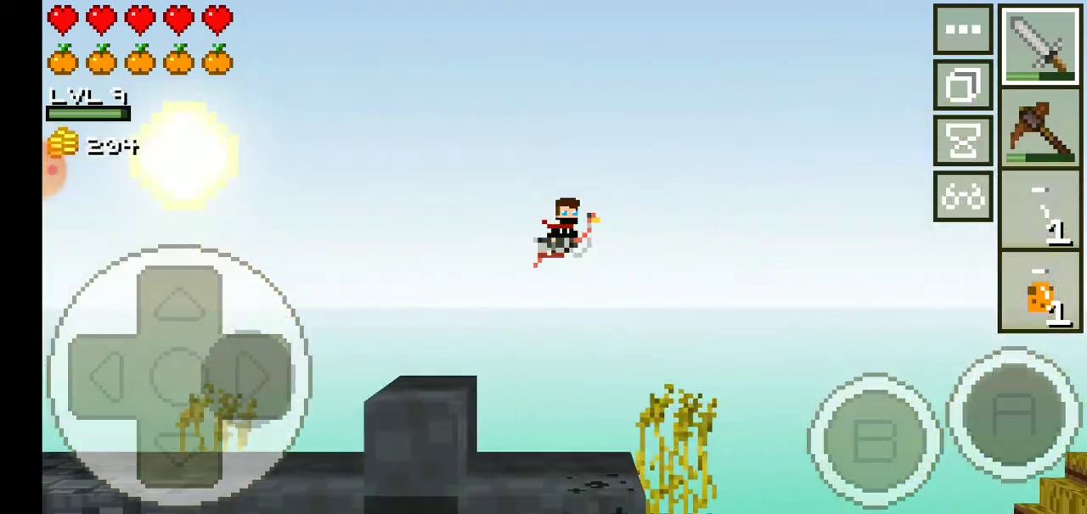
click(246, 377)
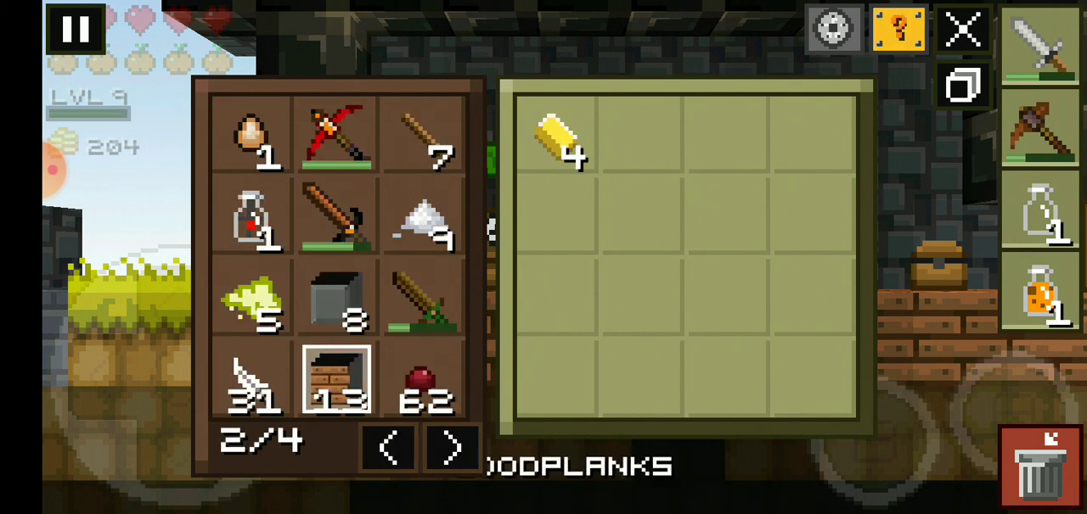
Step: Move the stack of 13 planks into the storage grid
click(958, 30)
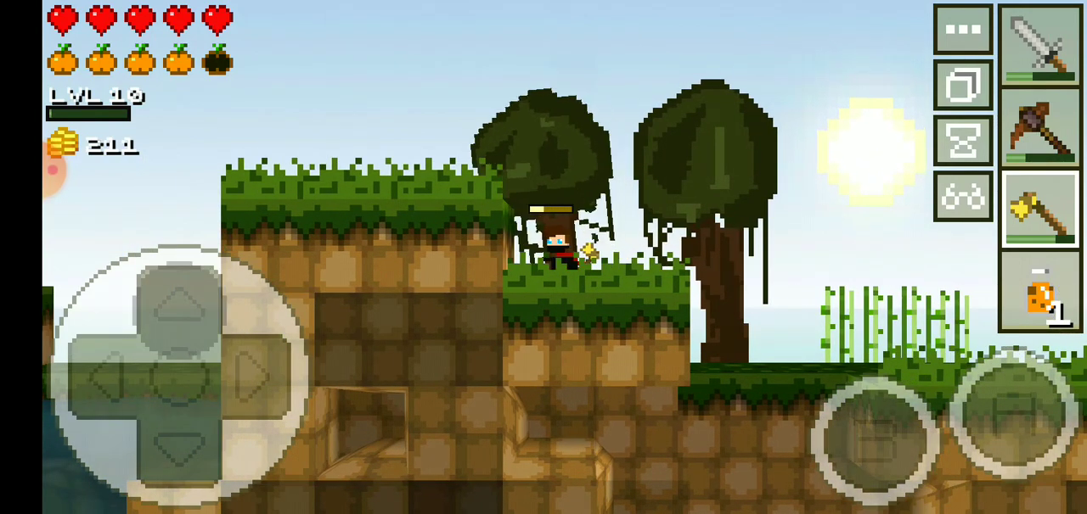
Step: Lie down in the bed at the stone base to sleep
click(246, 377)
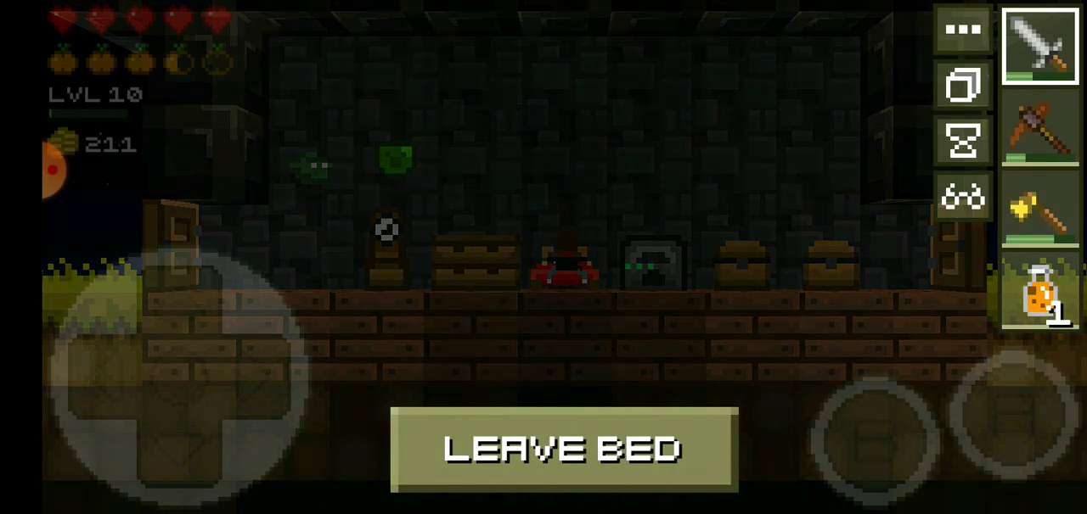
Step: Leave the bed and head outside into daylight
click(563, 450)
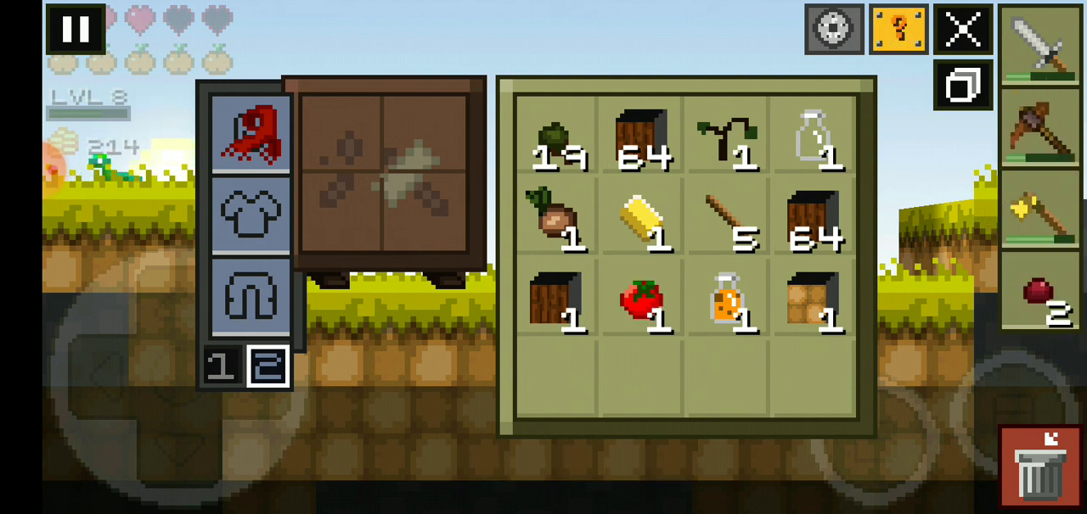
Step: Place the hunger potion back in the hotbar slot
click(954, 28)
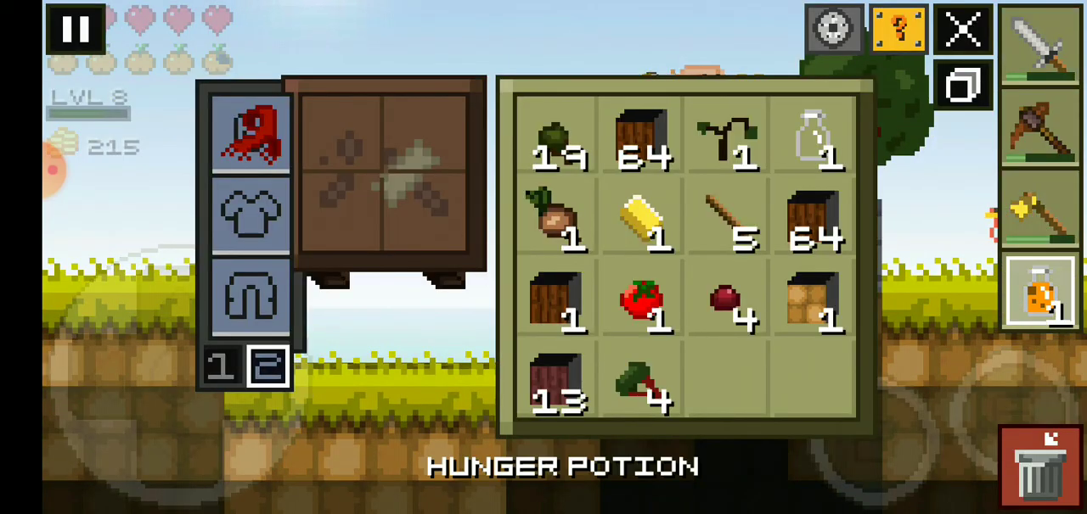
Step: Close the inventory and keep playing until the character dies
click(959, 28)
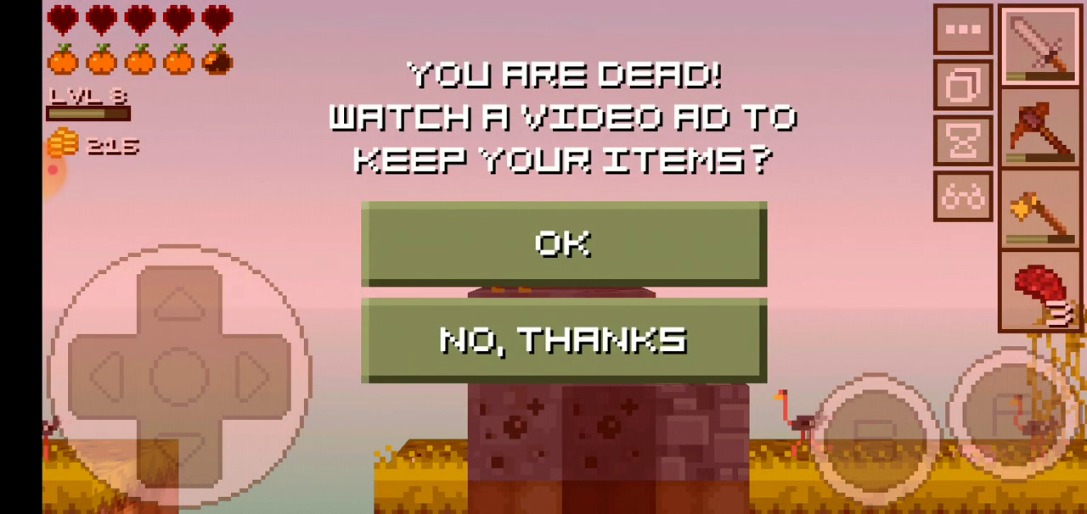
Step: Accept the video ad to keep items and dismiss the phone notification shade
click(564, 245)
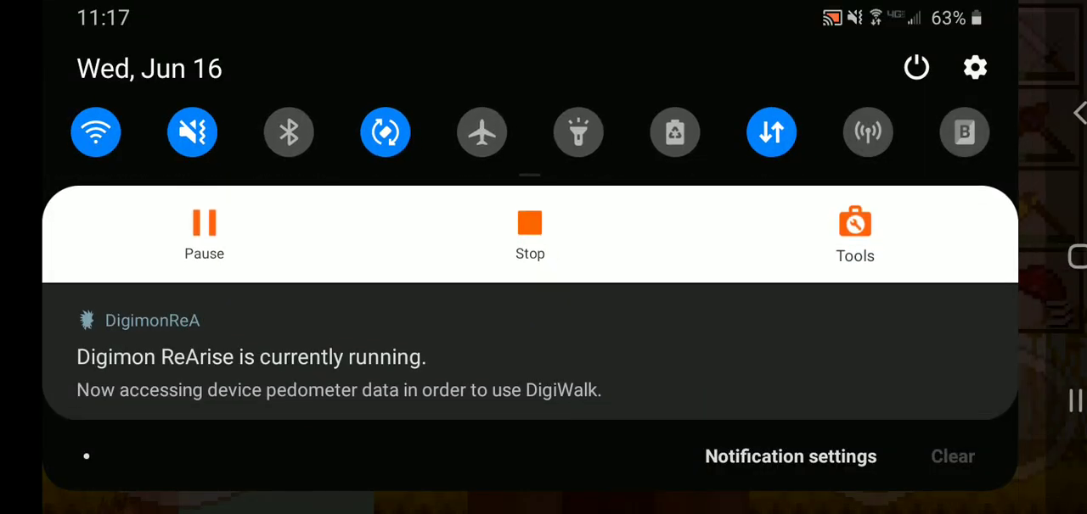
click(771, 132)
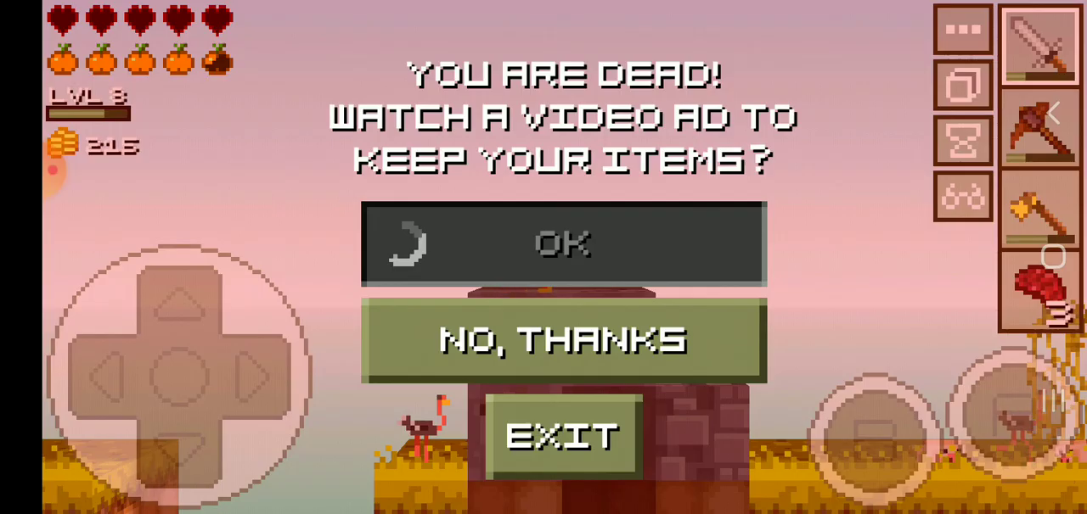
Step: Respawn at the stone base with items kept
click(564, 343)
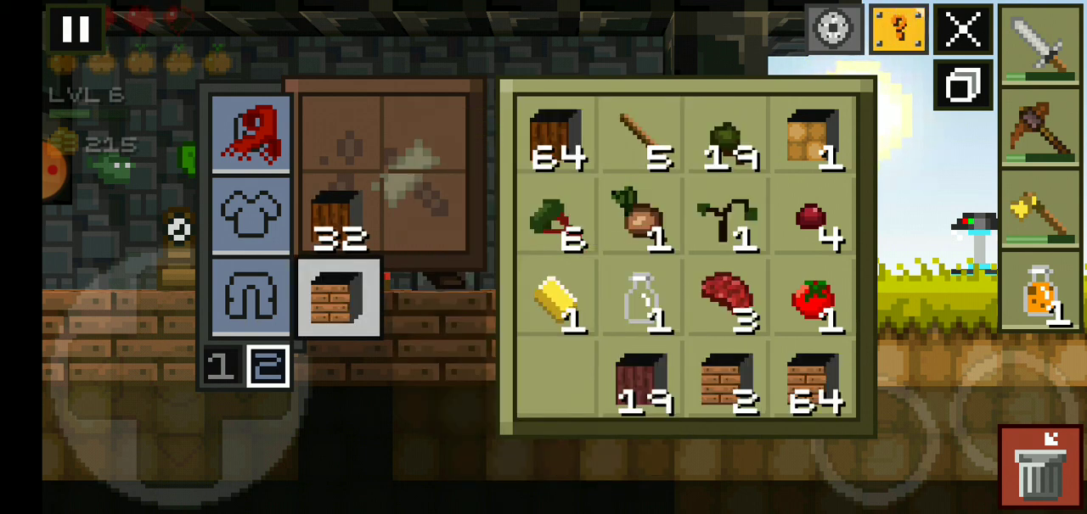
Step: Move bricks into inventory to fill stacks to 64, leaving a new stack of 40
click(339, 308)
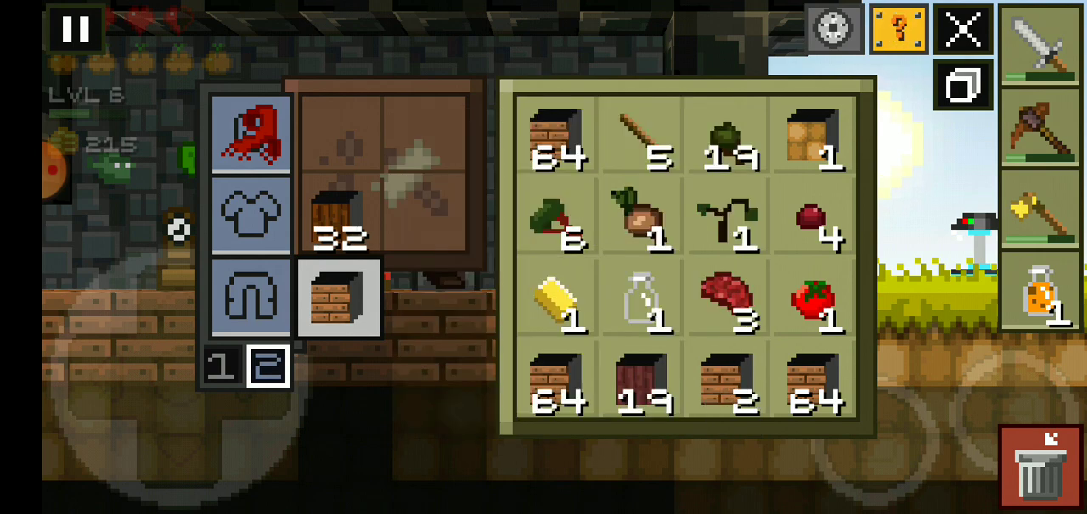
click(961, 28)
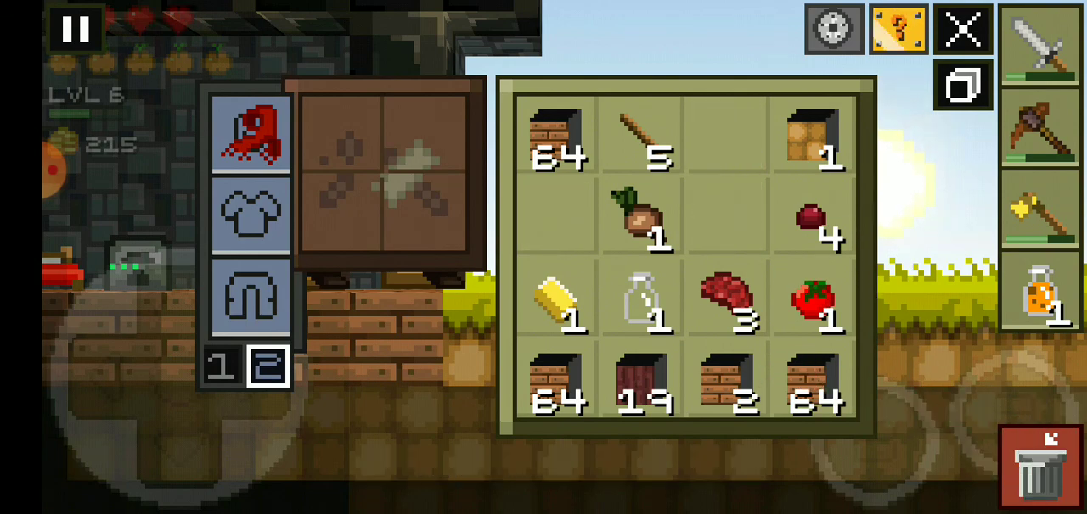
click(957, 29)
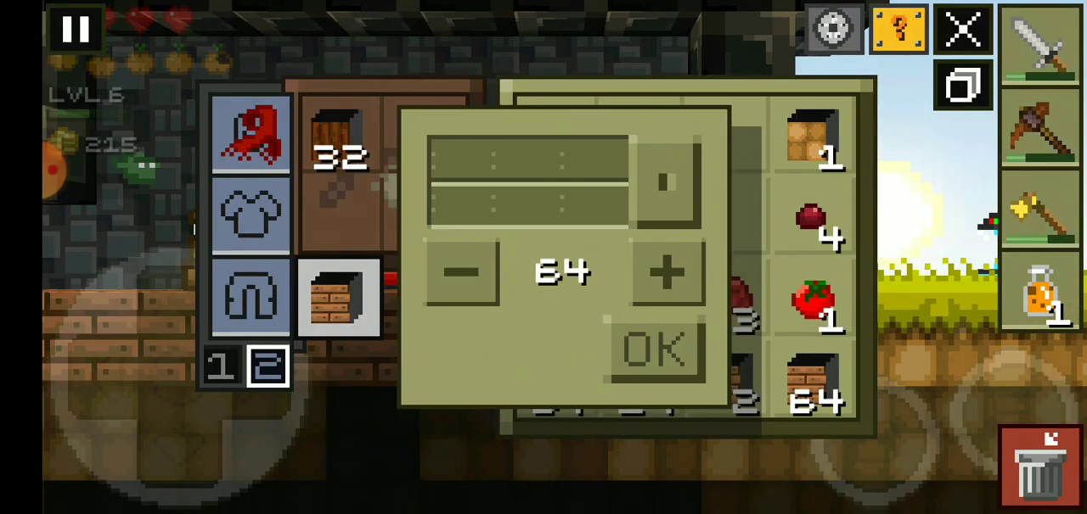
click(650, 348)
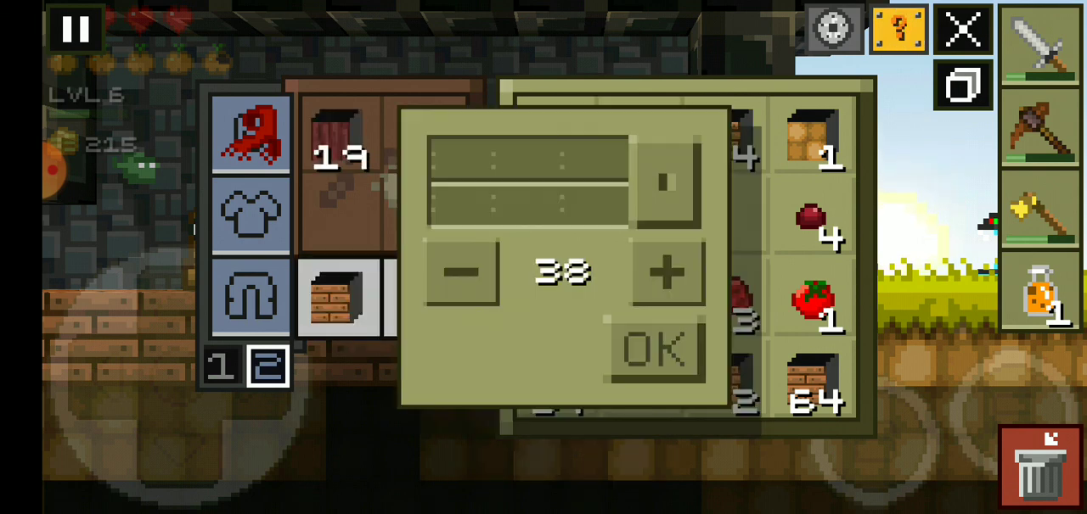
click(655, 348)
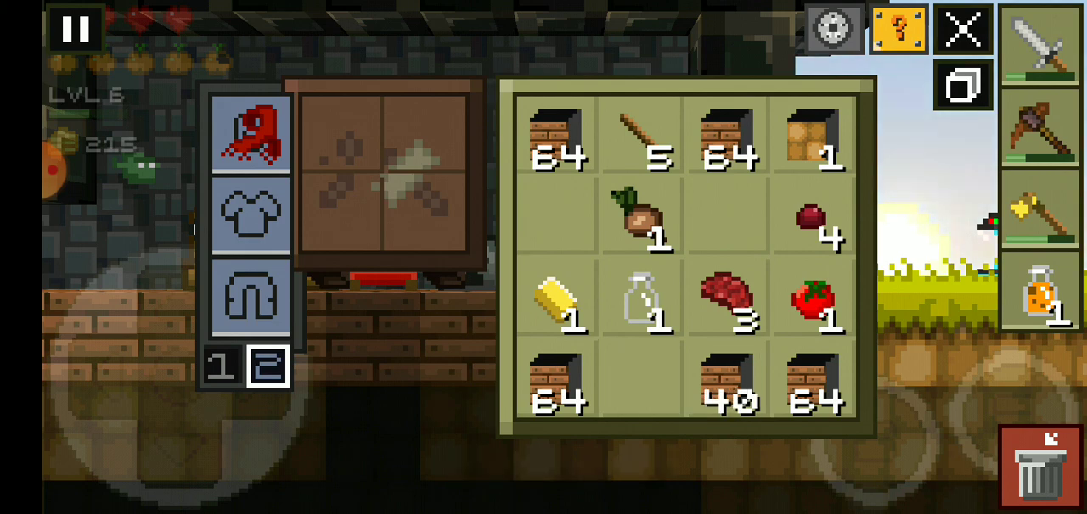
Step: Close the inventory and teleport to the Chicken waypoint
click(958, 27)
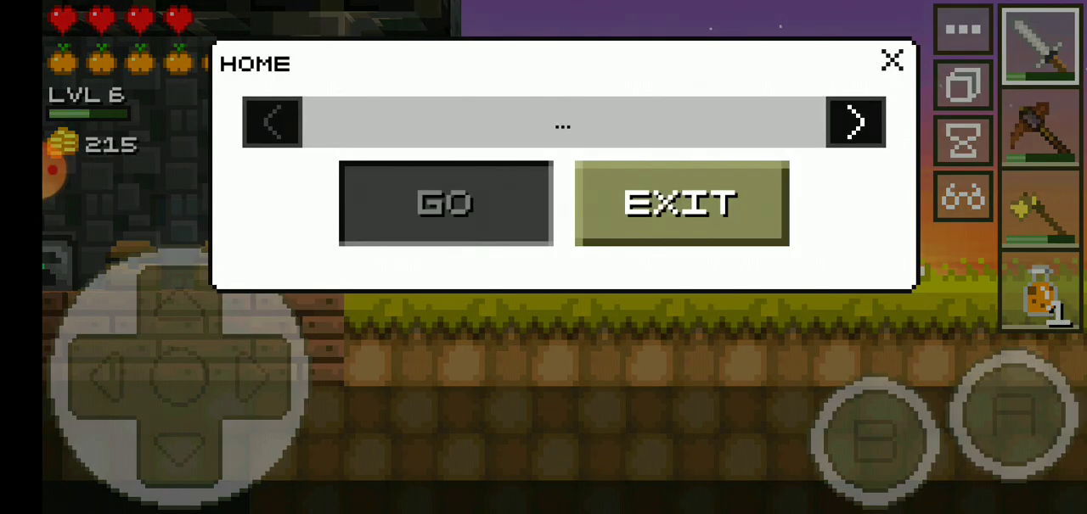
click(856, 122)
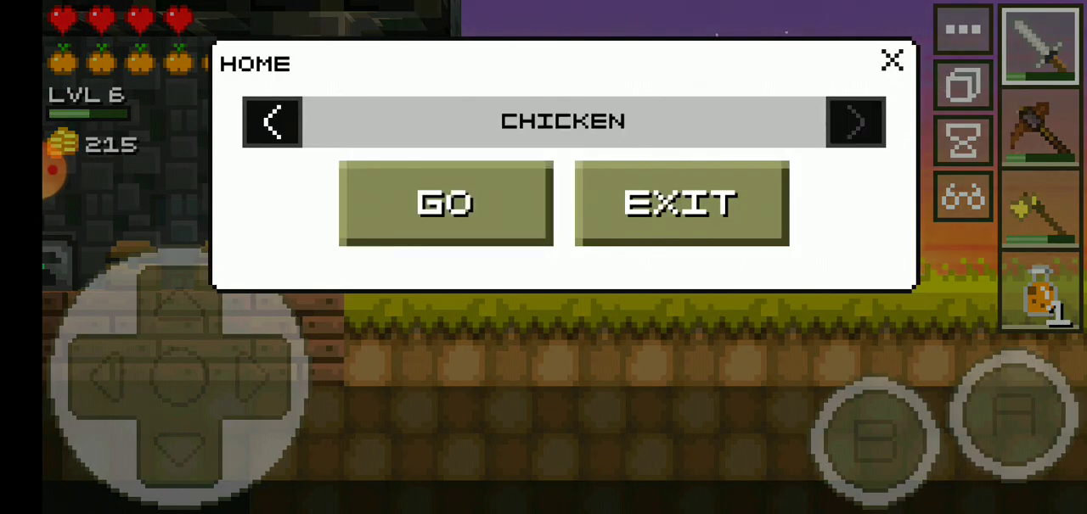
click(447, 204)
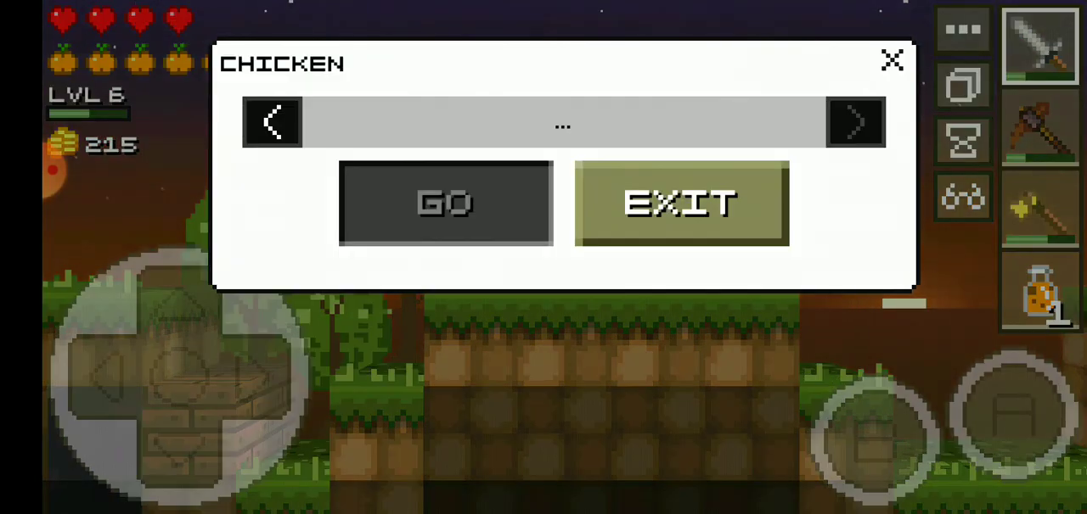
Step: Switch the destination to Home and teleport back to base
click(856, 122)
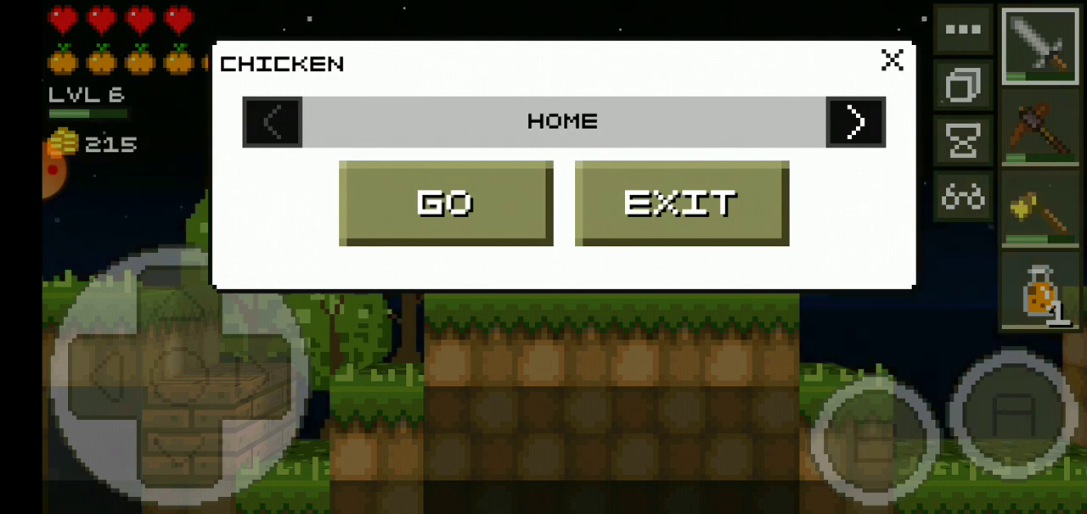
click(445, 204)
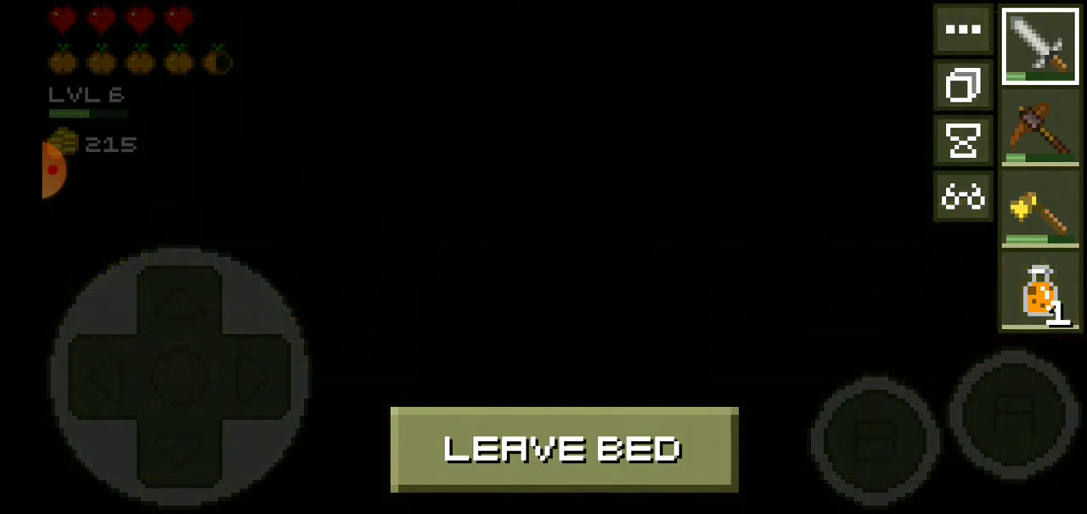
Step: Leave the bed after sleeping so the game shows GAME SAVED
click(564, 452)
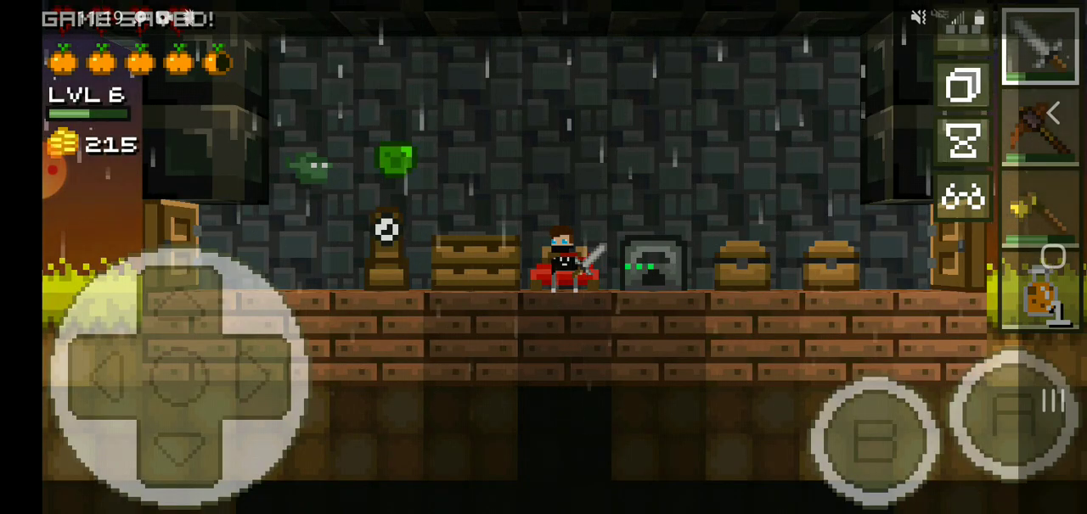